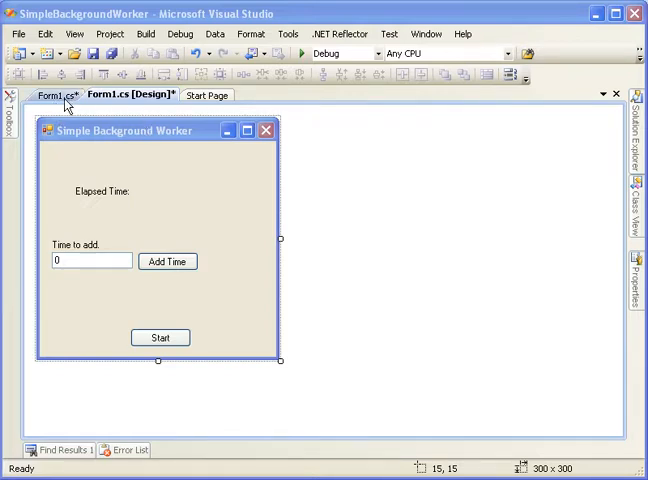
- Switch to the Form1.cs code view to edit the form's source
click(48, 95)
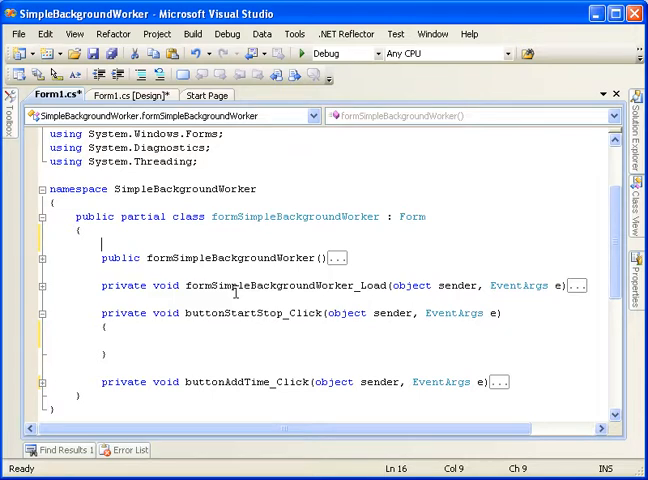
- Declare the TIME_MESSAGE constant as "Elapsed Time: {0} (seconds)"
text(const string)
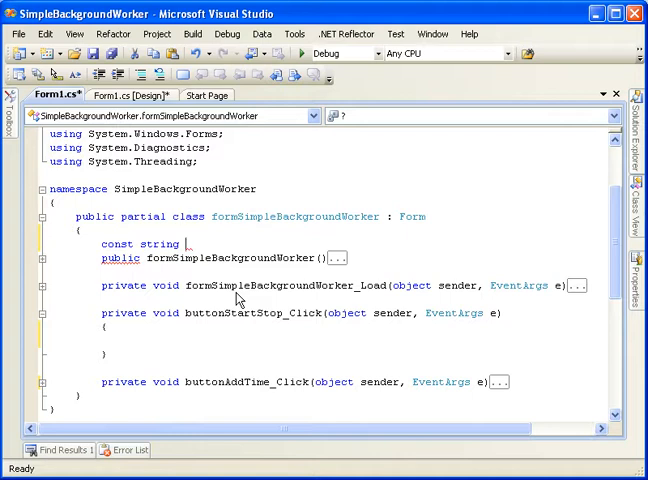
text(TIME)
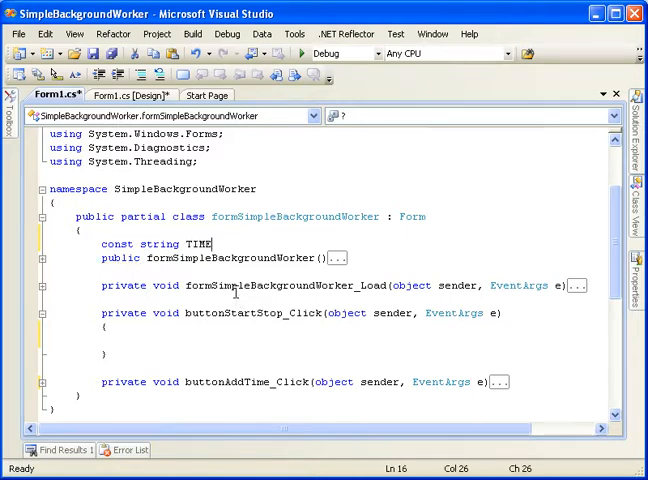
text(_MESSAGE)
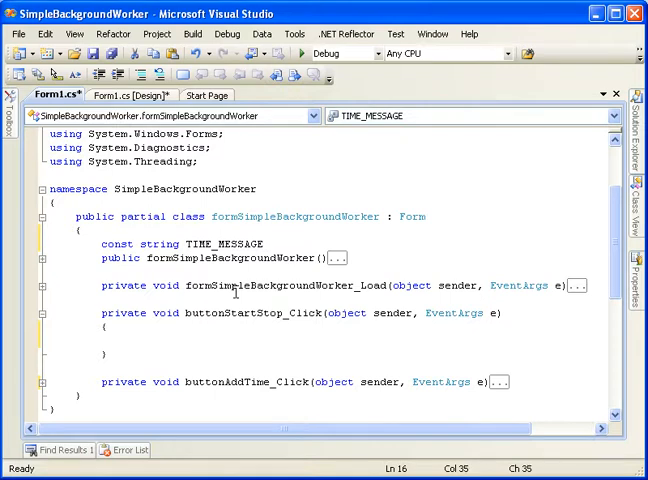
text(= ")
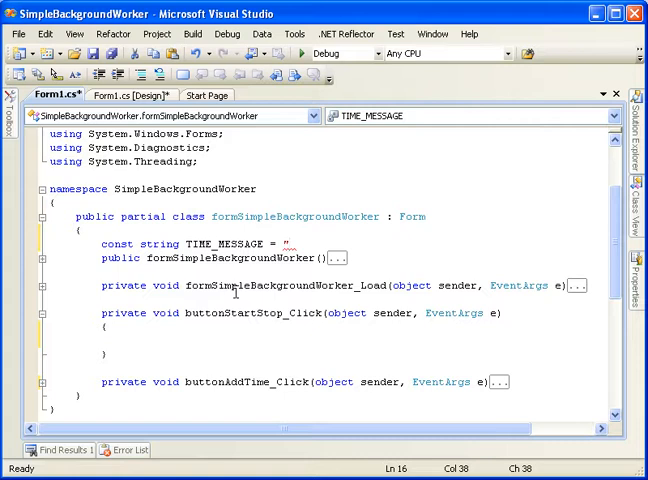
text(Ela)
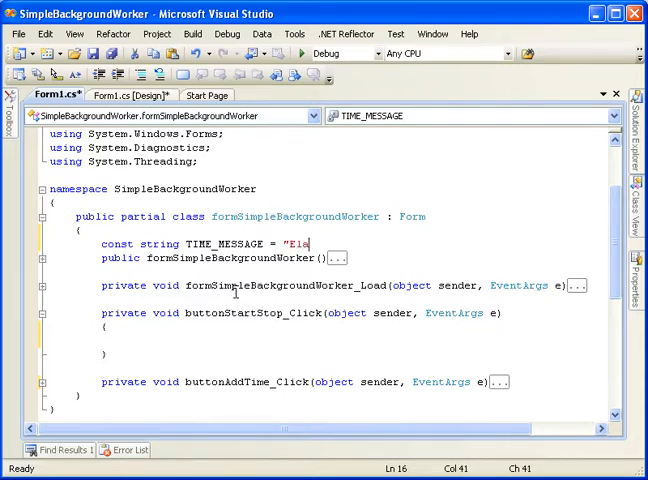
text(psed Tio)
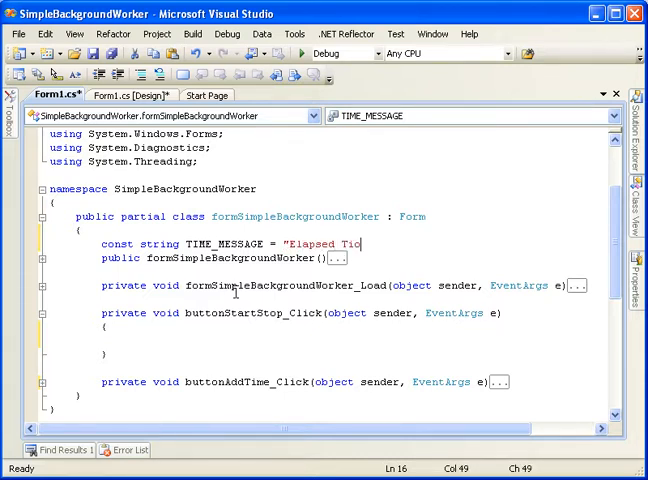
text(me:)
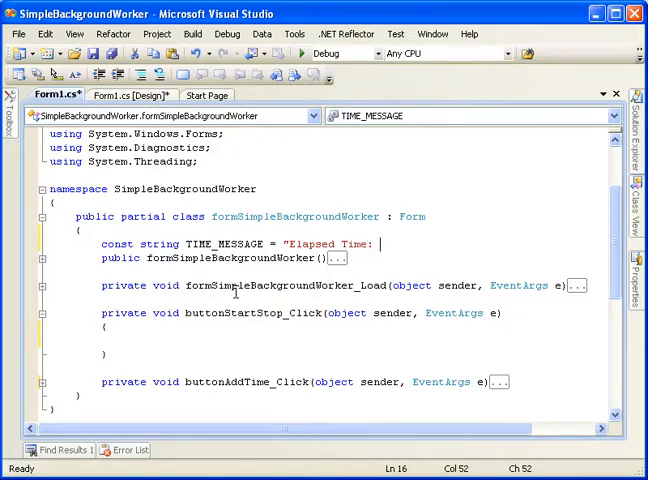
text((seconds)";)
text(const string)
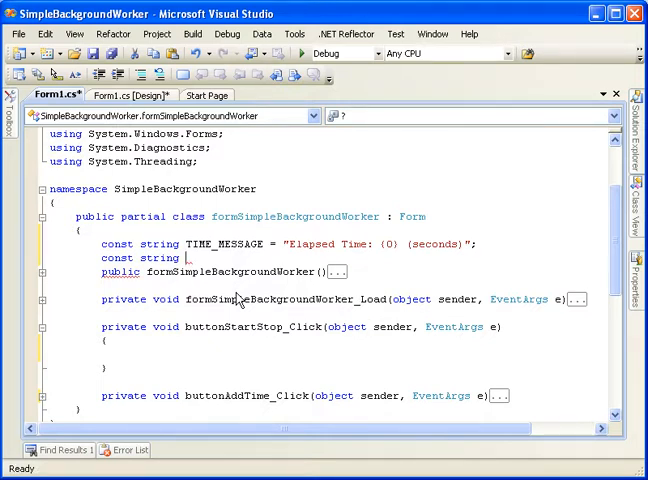
- Add the BUTTON_TEXT_START constant with the value "Start"
text(BUTO)
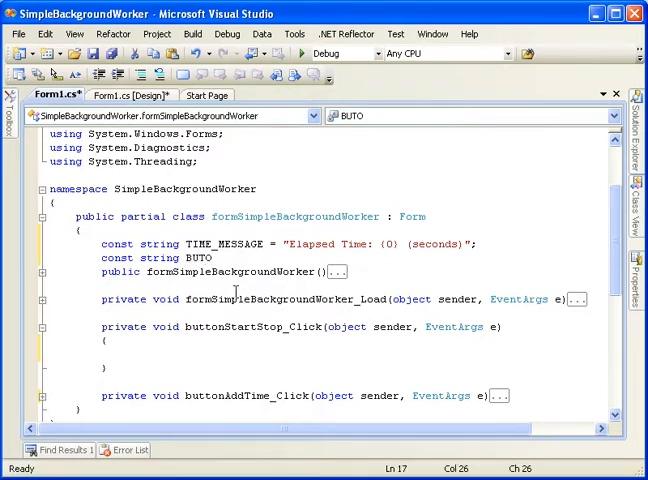
text(TN)
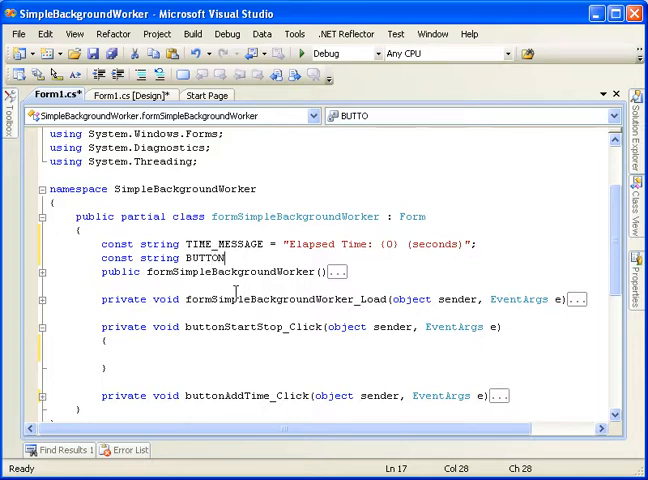
text(_TEXT)
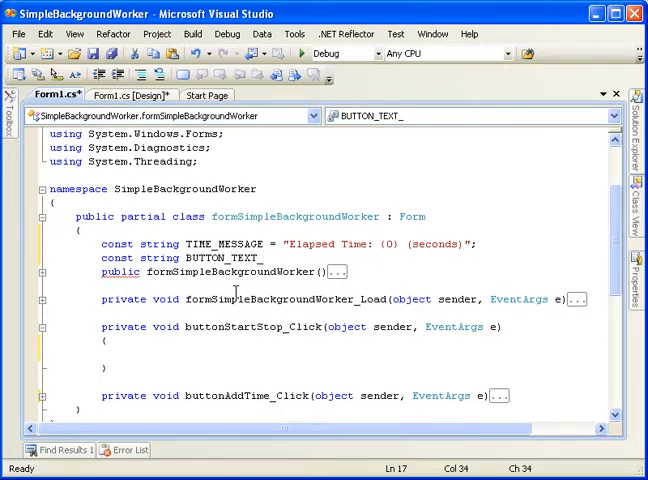
text(_START)
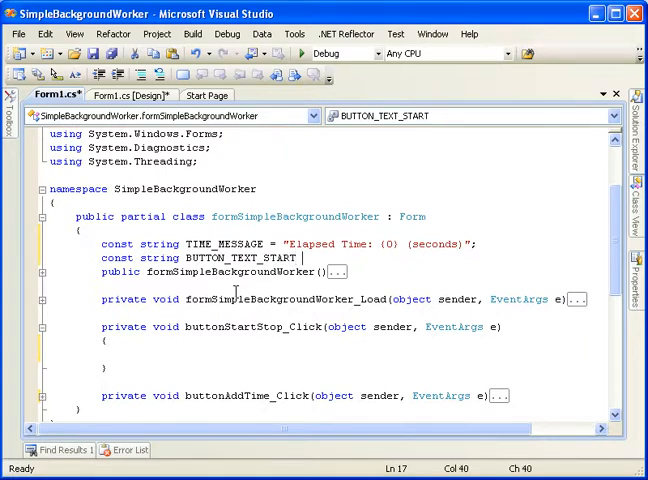
text(= ")
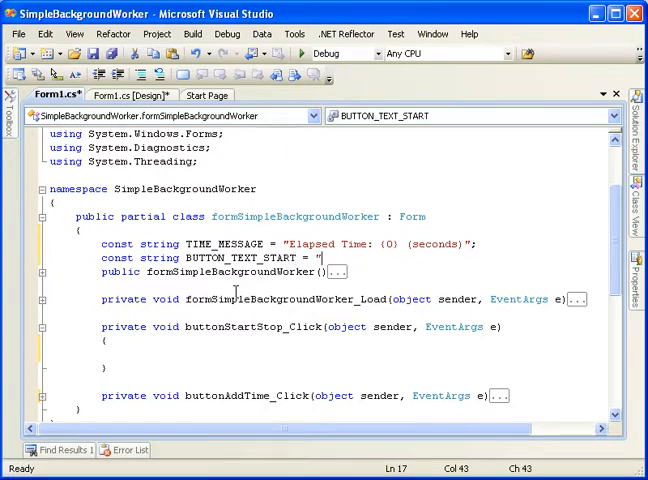
text(Start";)
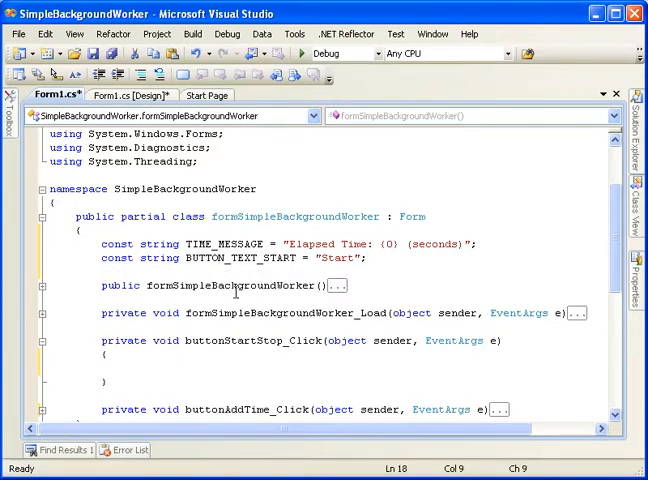
- Add the BUTTON_TEXT_STOP constant with the value "Stop"
text(const string)
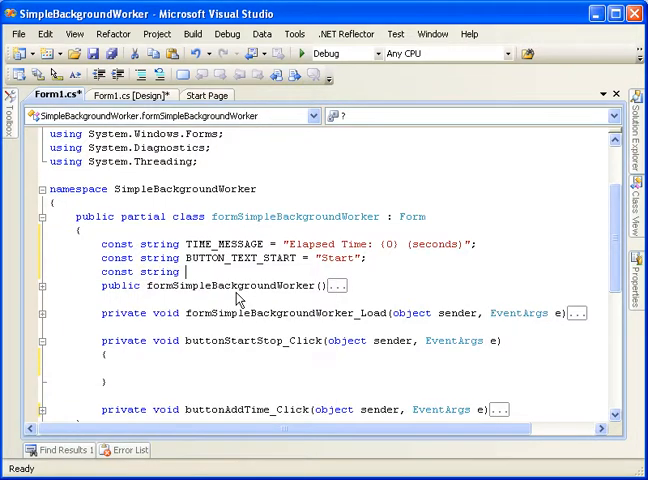
text(BUTTON_TEXT_STO)
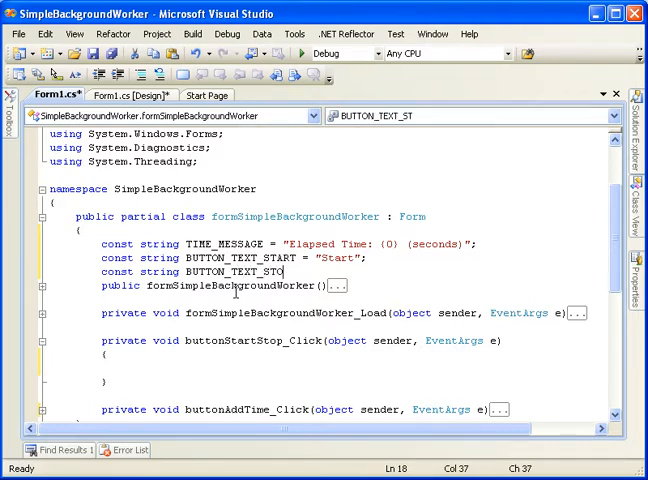
text(P = ")
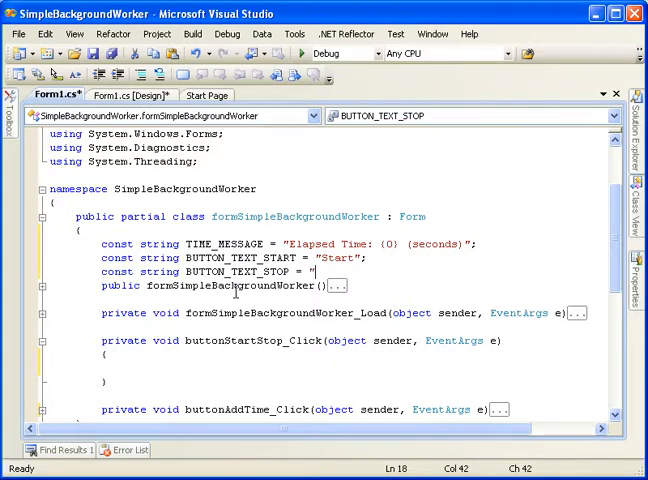
text(Stop";)
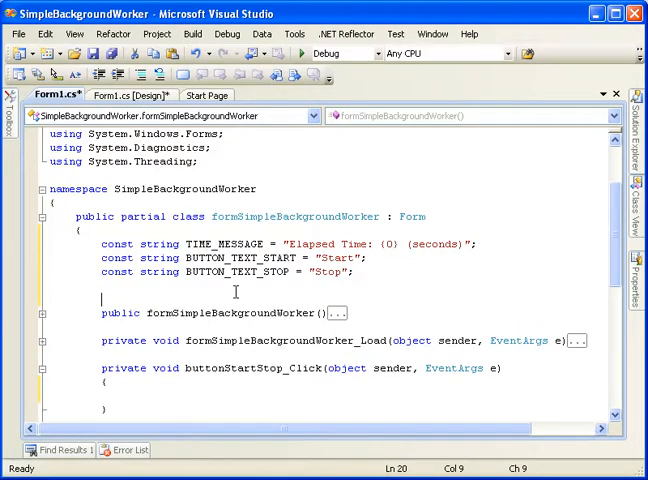
- Declare 'private bool IsRunning;' and 'private int ElapsedTime;' below the constants
text(private)
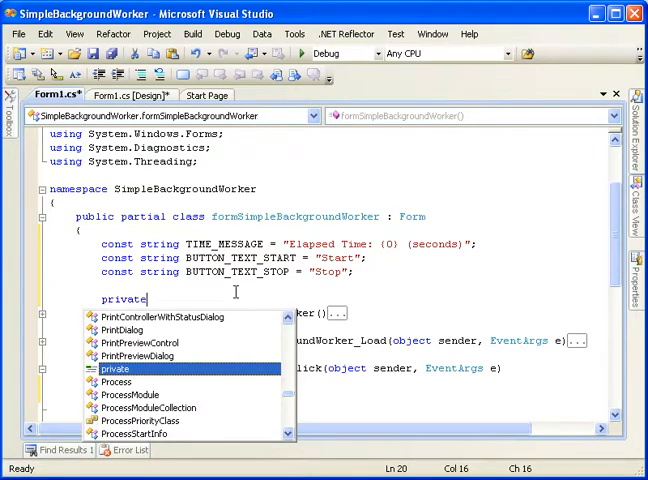
text(bool Is)
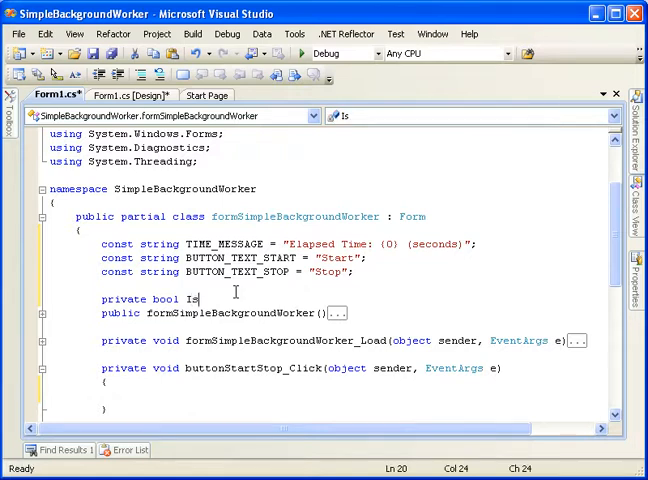
text(Running)
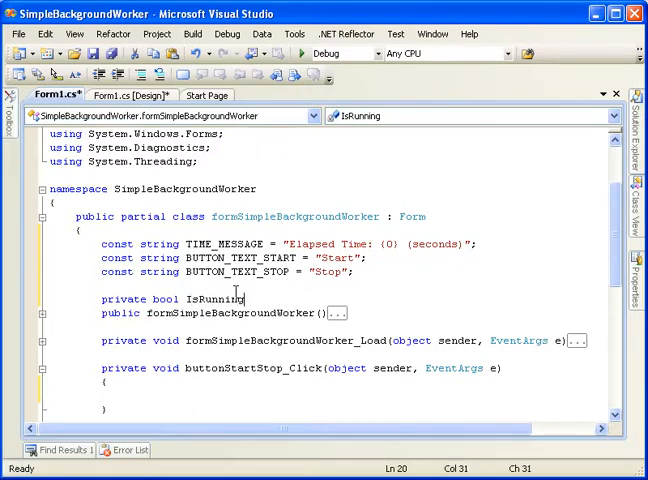
text(private int)
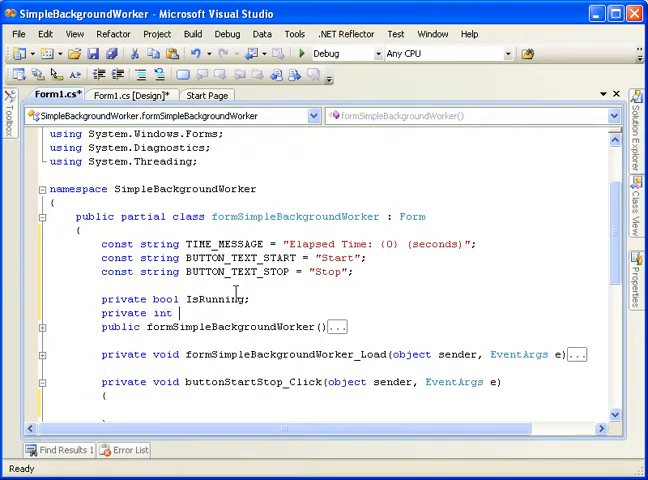
text(ElapsedTime)
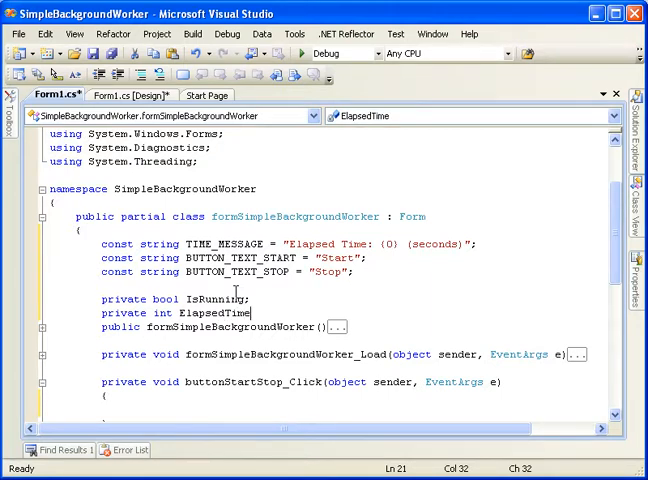
key(Return)
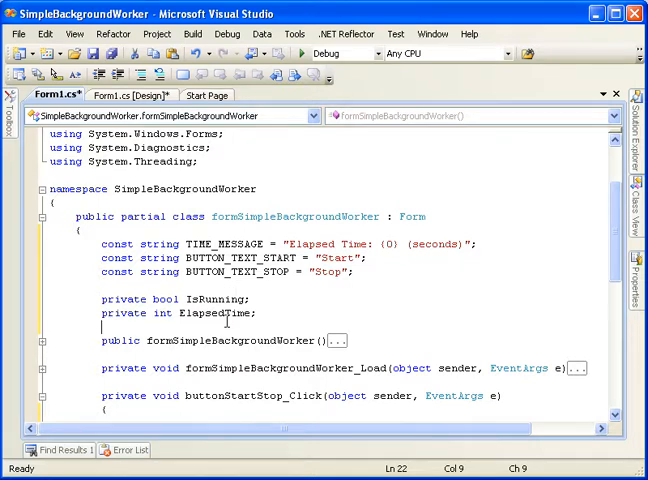
- In buttonStartStop_Click, check the button text, switch it to Stop and set IsRunning
scroll(down, 3)
text(if()
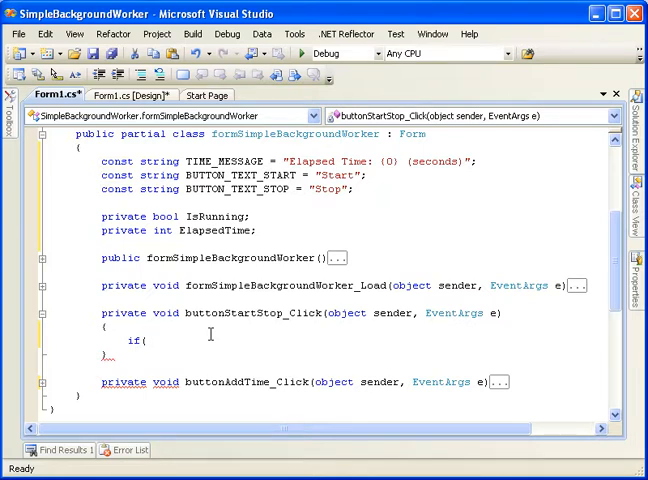
text(bu)
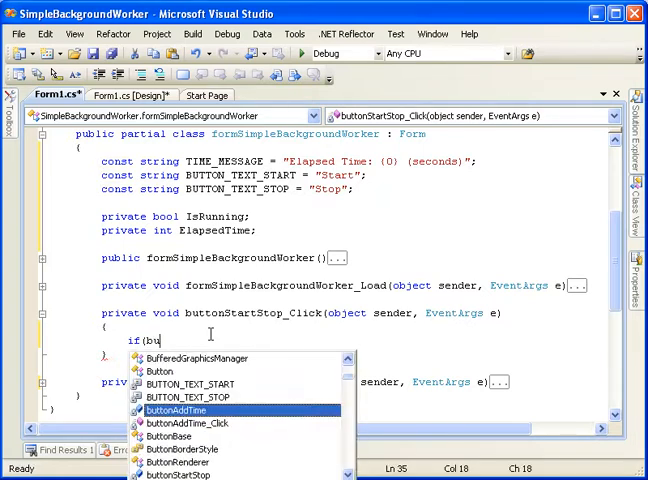
text(ttonStartStop)
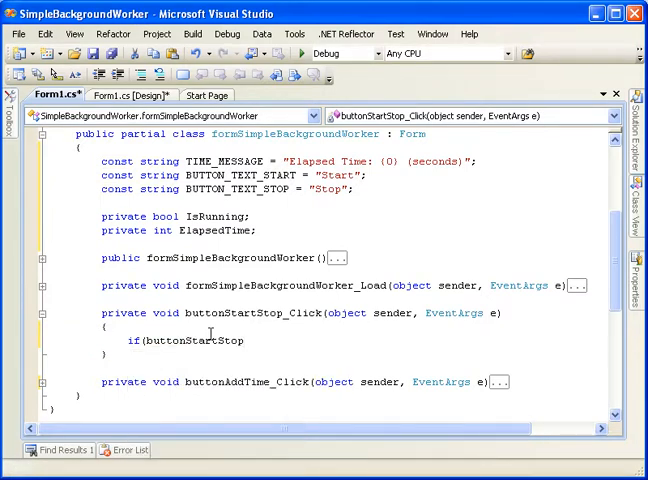
text(.te)
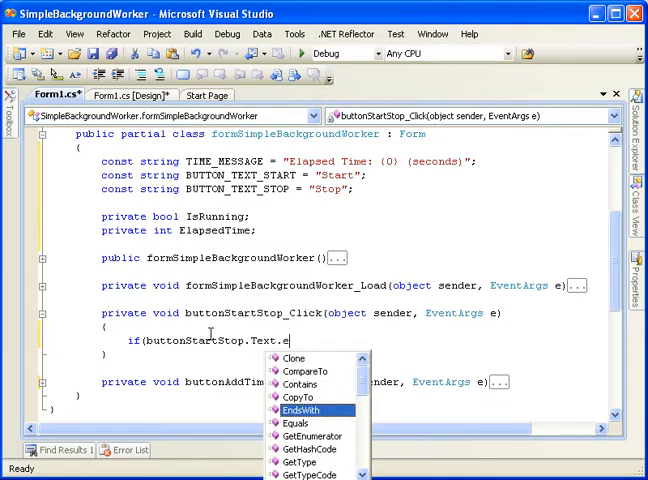
text(Equals(BUTTON_TEXT_START)))
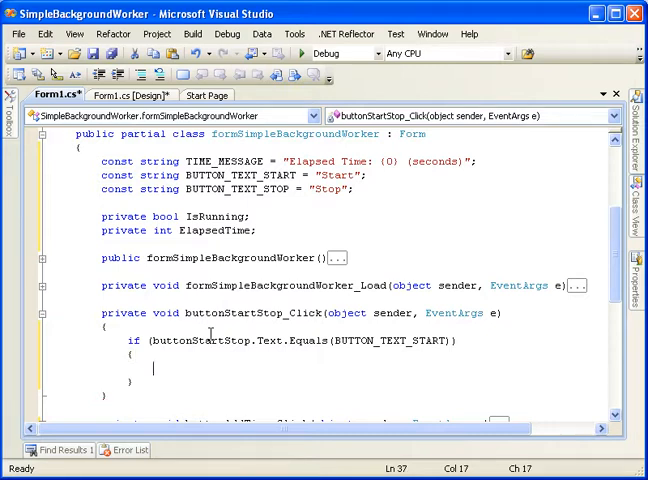
text(buit)
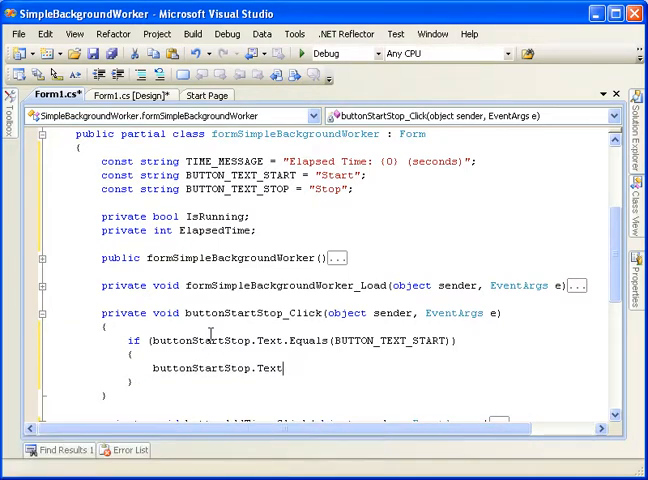
text(= BUTTON_TEXT_STOP;)
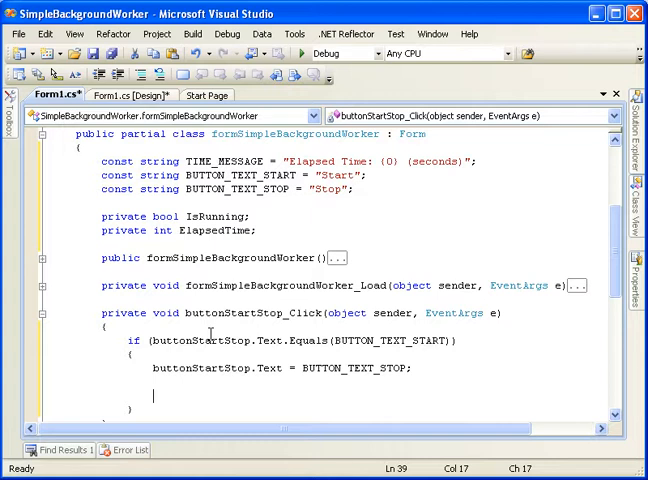
text(Is)
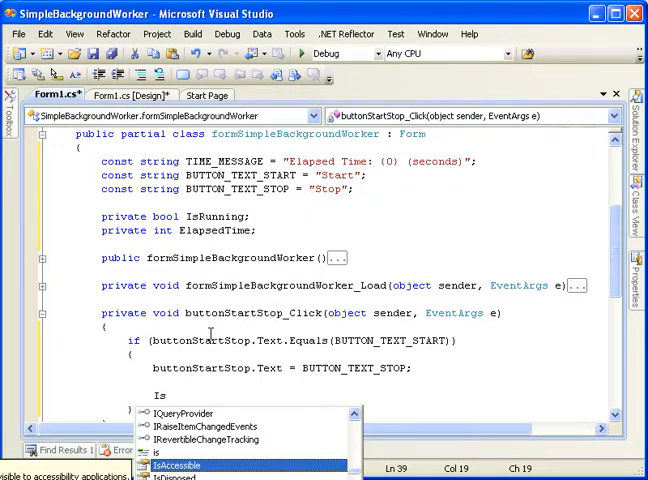
text(rue;)
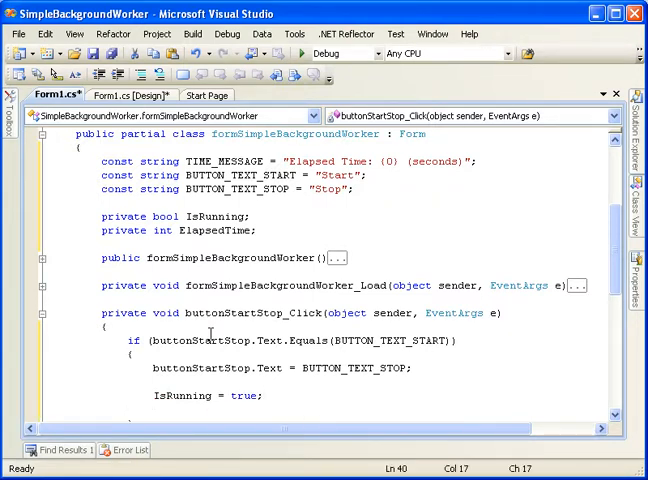
- Create workerThread as a new Thread running ThreadJob and start it
scroll(down, 3)
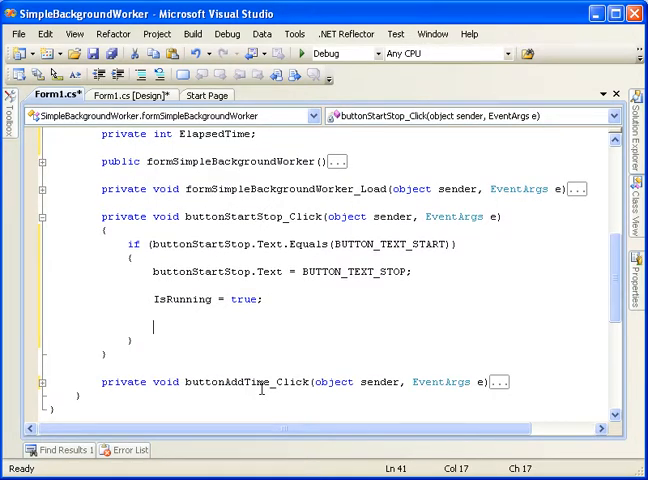
text(thread w)
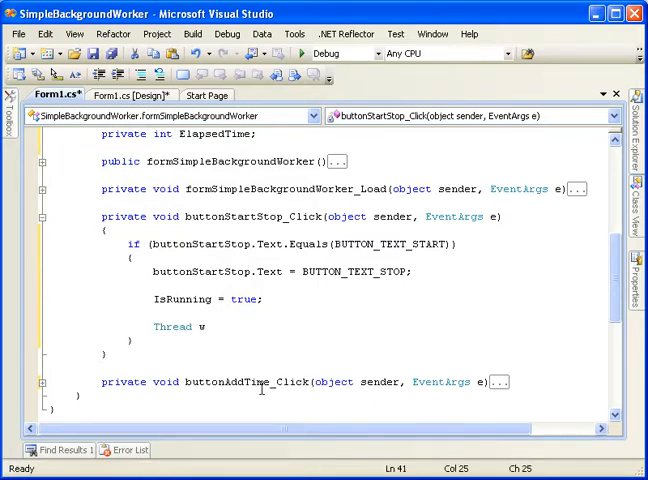
text(orkerThread = new)
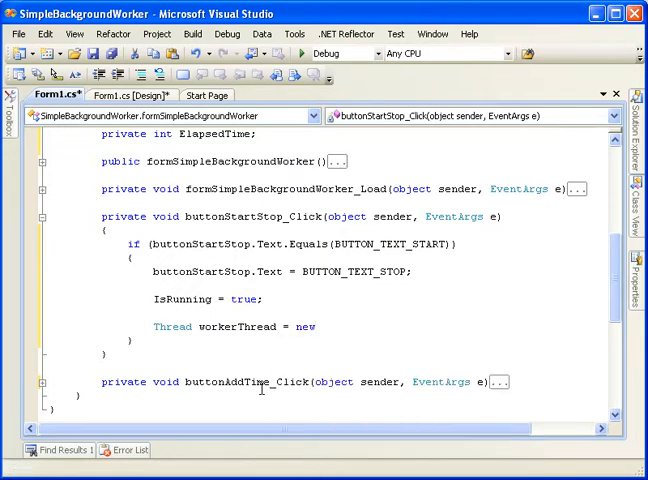
text(Thread()
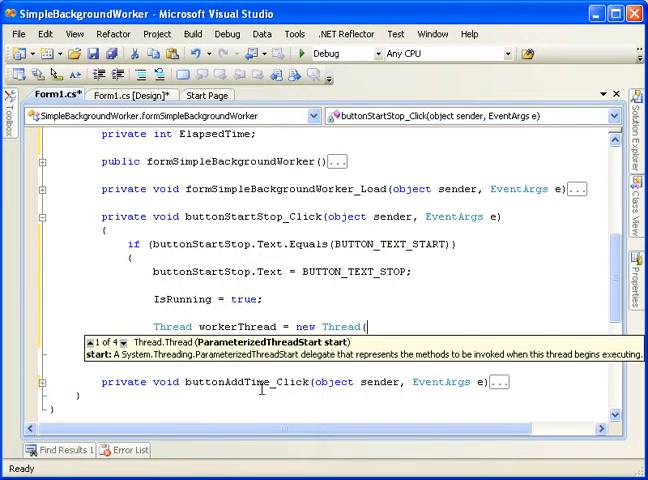
text((Thre)
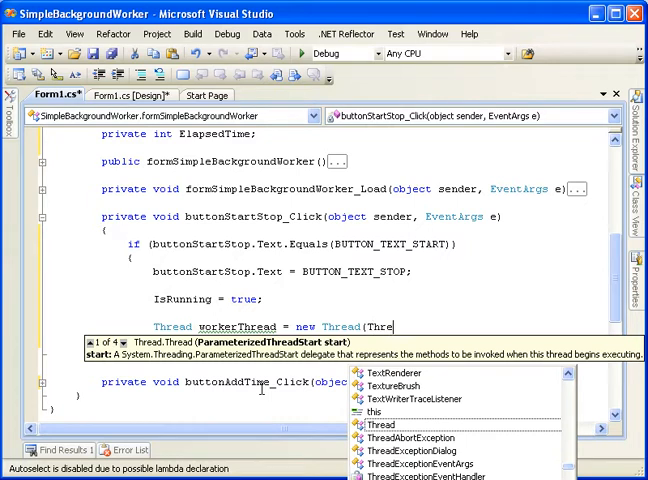
text(adJob);)
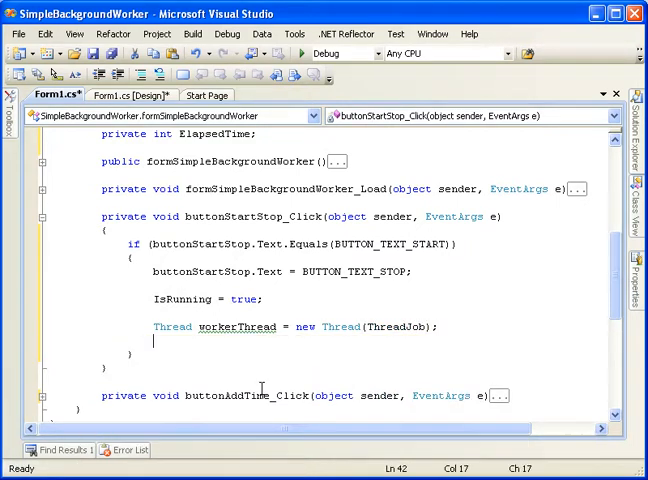
text(workerThread.Start();)
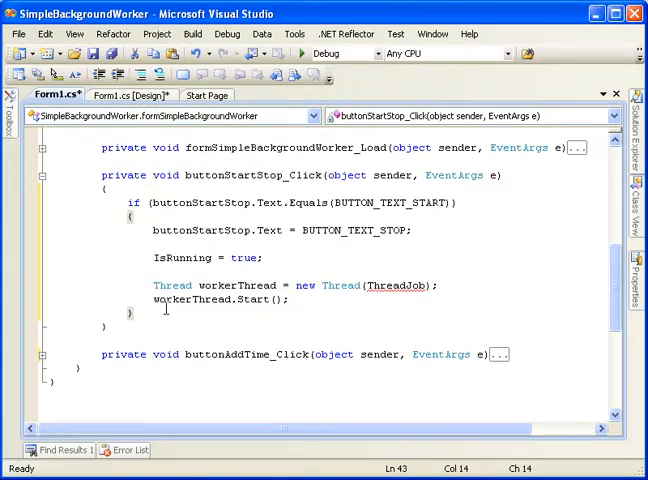
- Add an else branch restoring the Start button text and setting IsRunning = false
text(else)
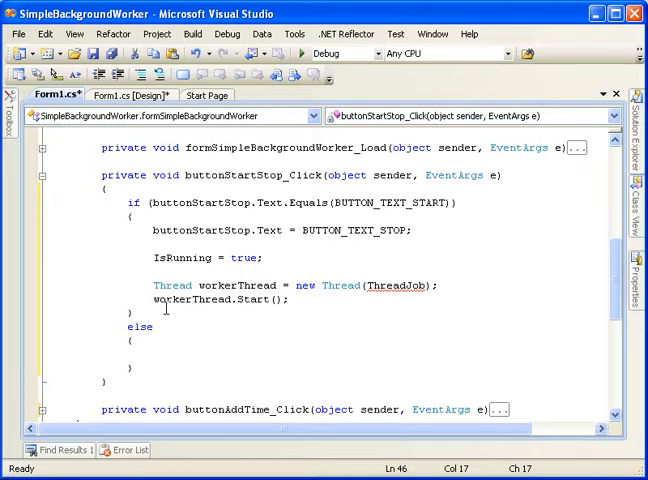
text(buttonStartStop.Text = BUTTON_TEXT_START)
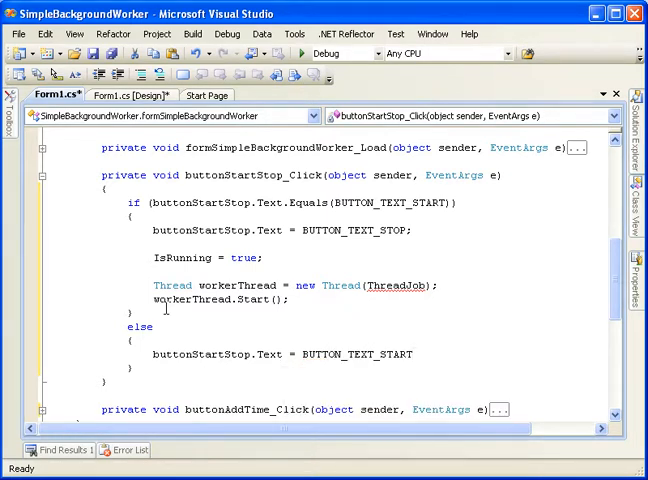
text(;)
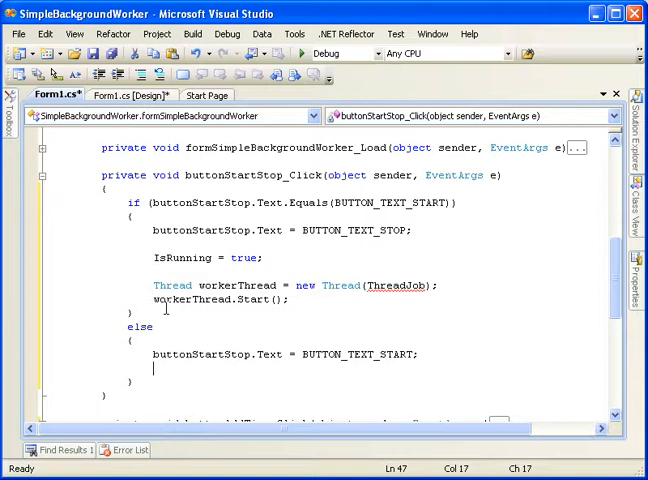
text(IsRunning)
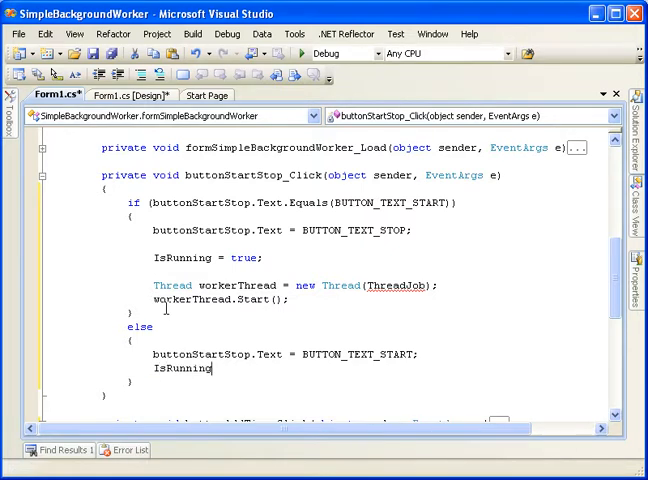
text(= false;)
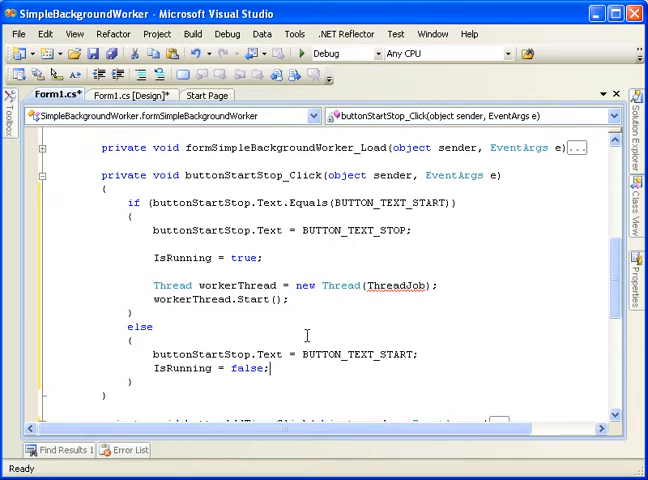
scroll(down, 3)
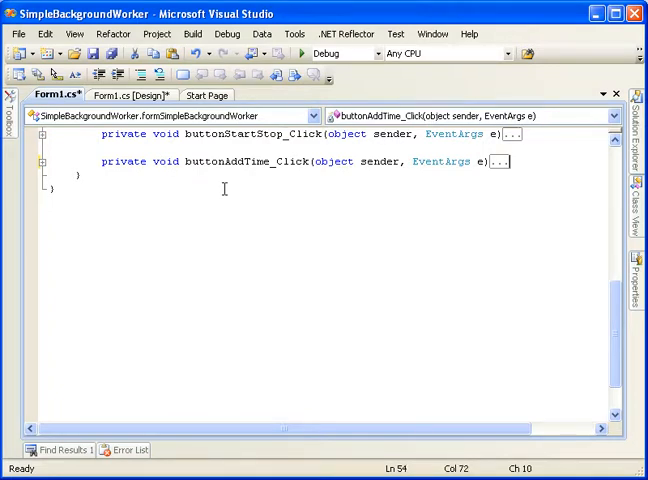
- Write the private ThreadJob method with a while loop that increments ElapsedTime
text(private void Threa)
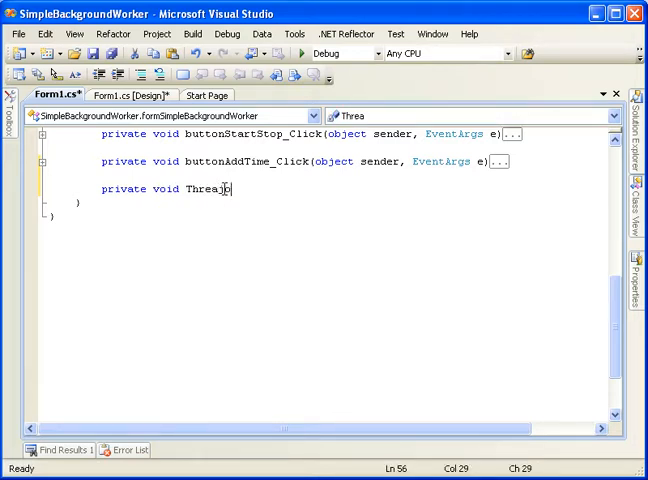
text(Job()
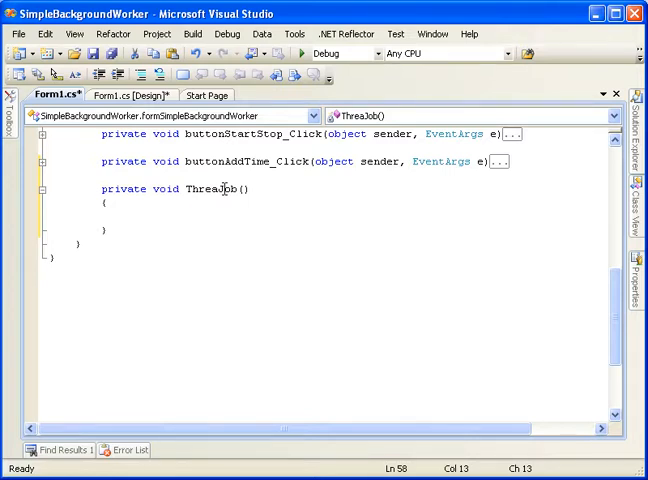
text(w)
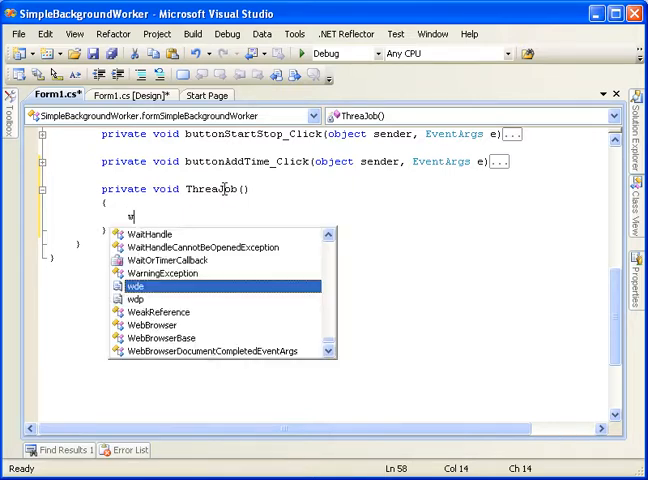
text(i)
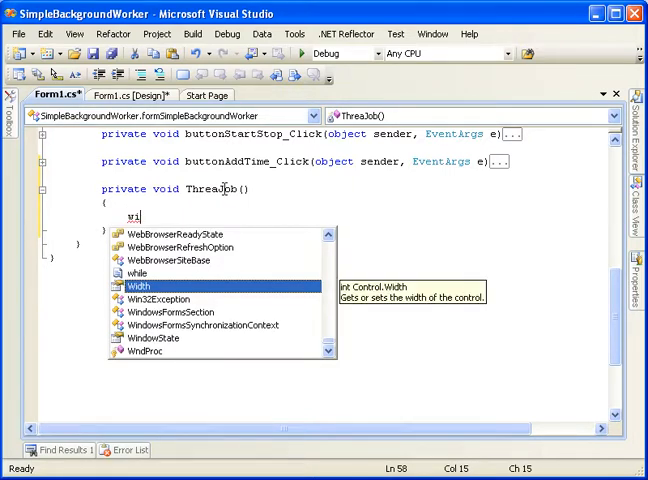
text(while (true))
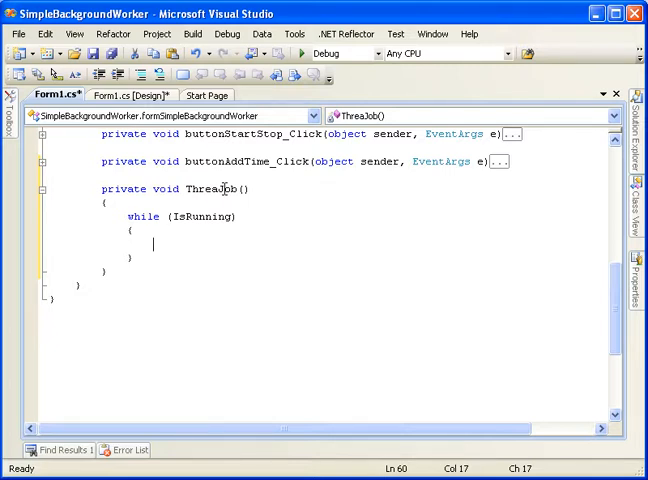
text(ElapsedTime)
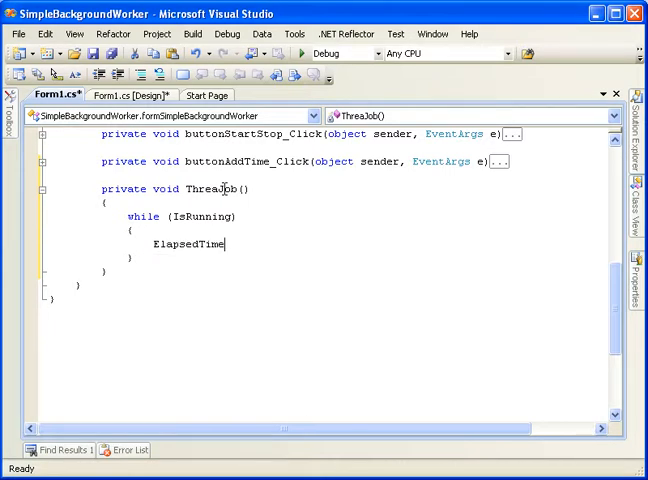
text(++;)
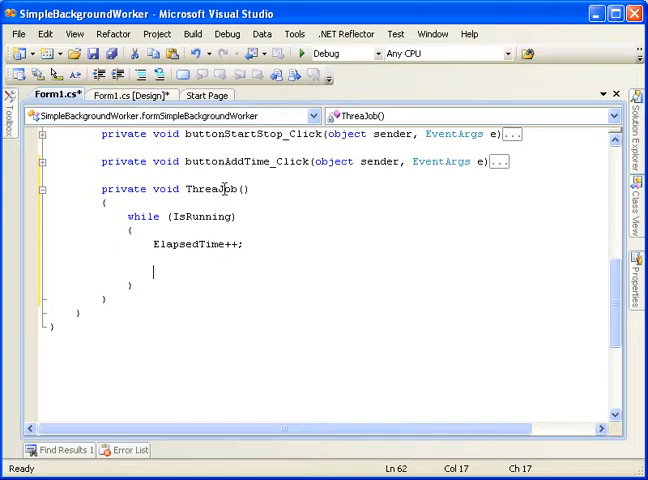
- Add Thread.Sleep(1000) and Debug.WriteLine(string.Format(TIME_MESSAGE, ElapsedTime)) to the loop
text(th)
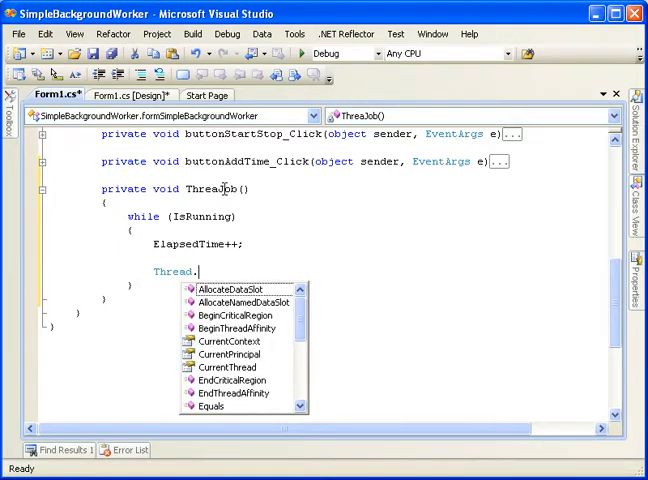
text(Sleep()
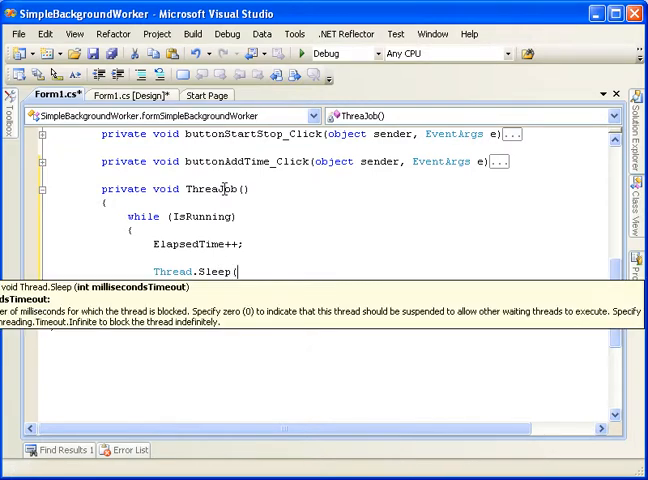
text(1000);)
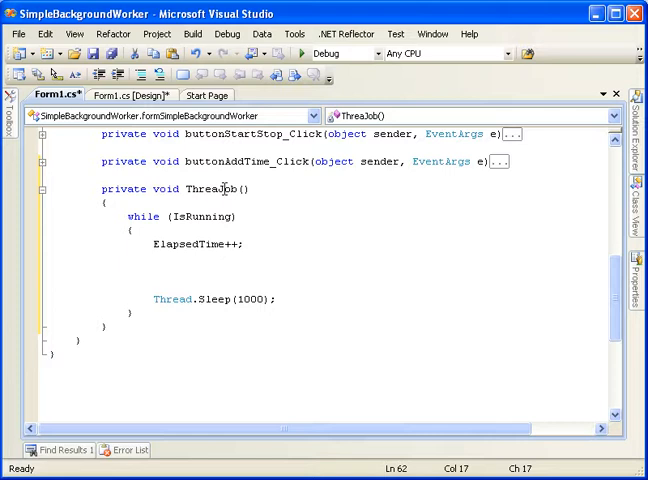
text(debu)
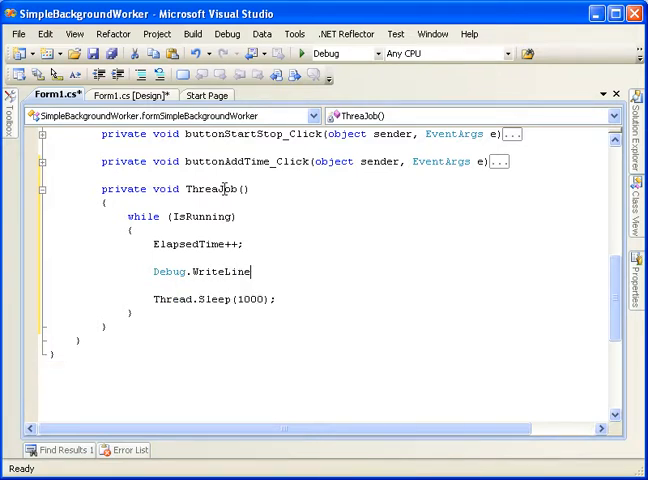
text(()
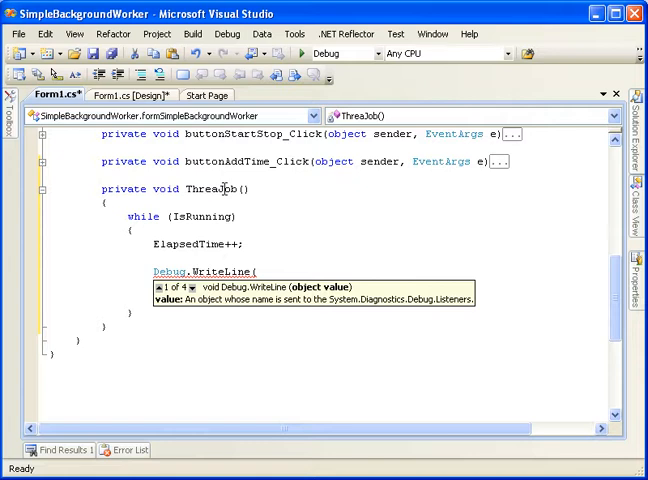
text(TIME_MESSAGE)
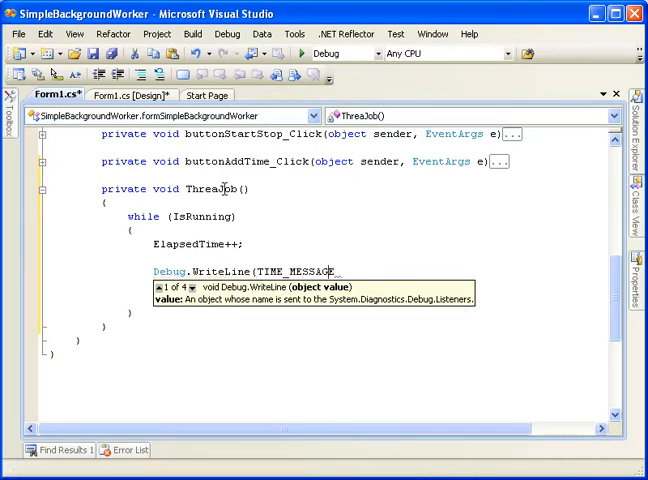
text(s)
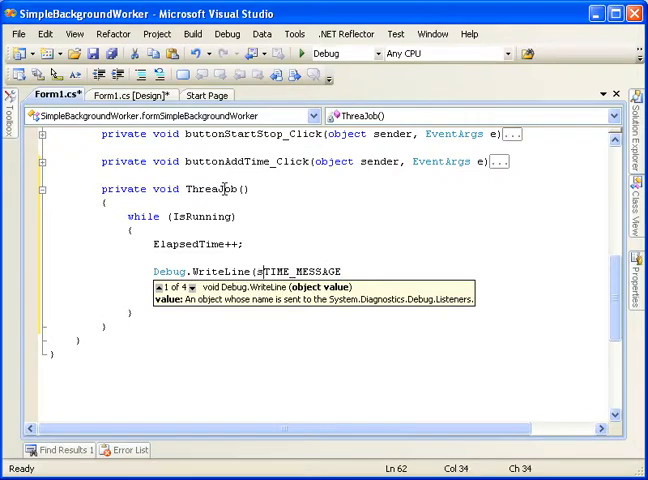
text(string.format()
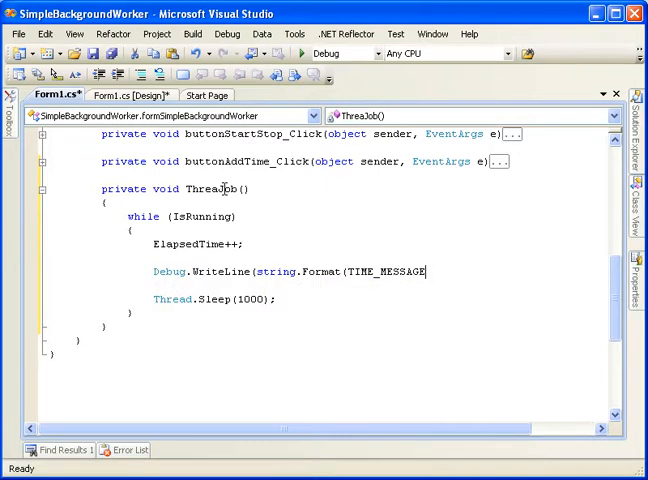
text(,)
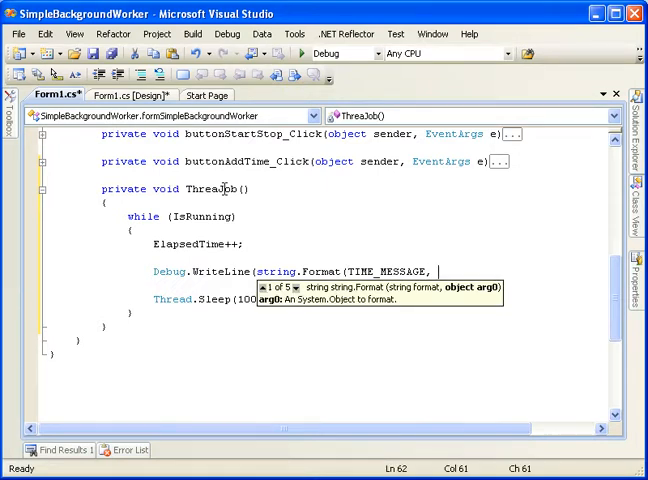
text(ElapsedTime));)
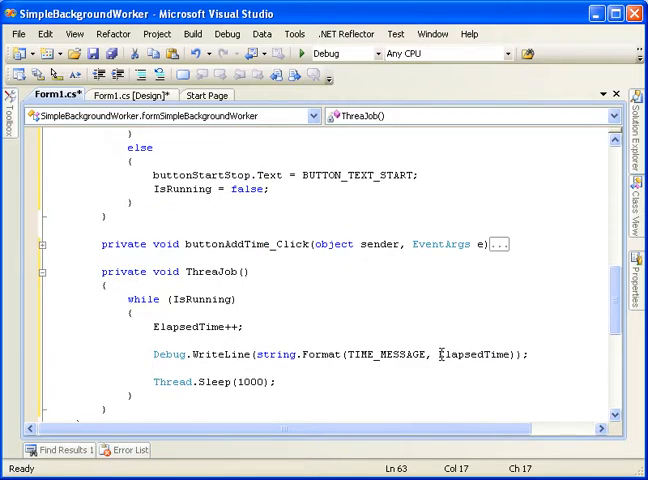
click(218, 271)
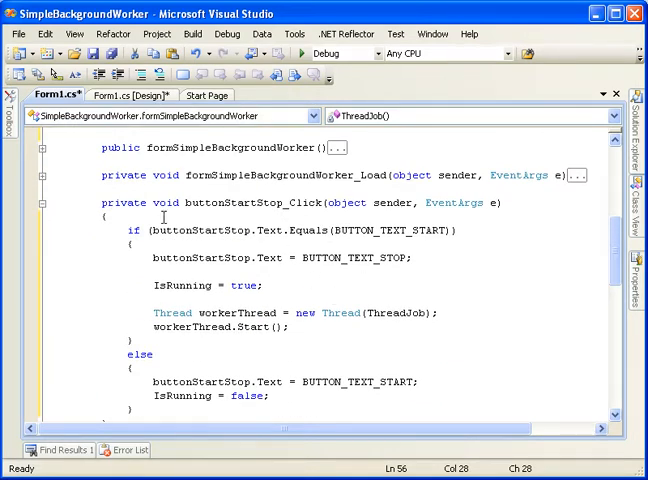
double_click(392, 230)
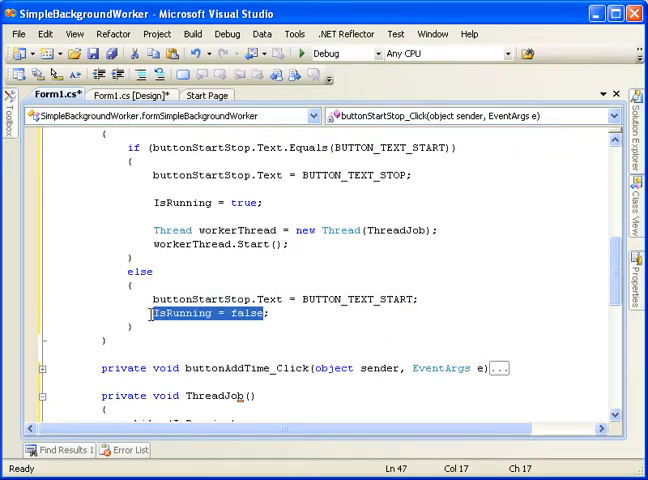
scroll(down, 3)
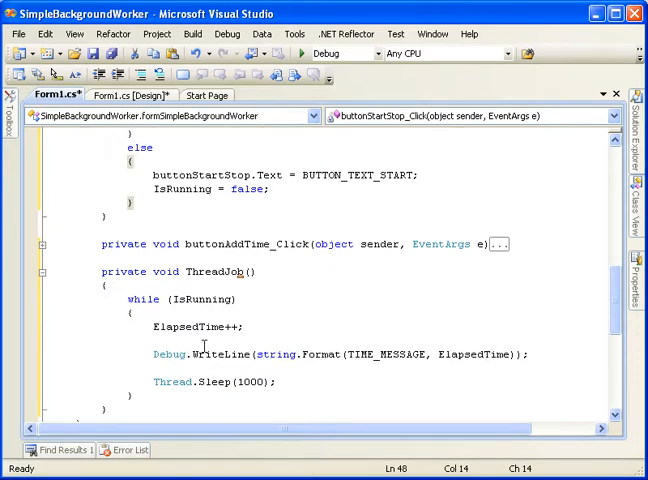
double_click(203, 257)
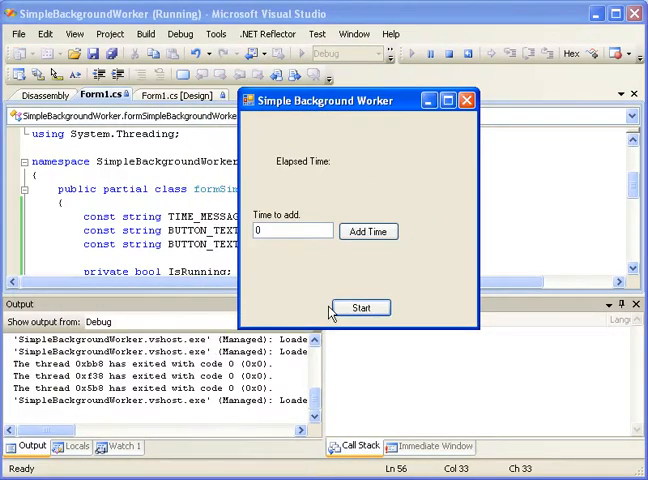
- Start and stop the worker twice in the running app, then close it
click(361, 307)
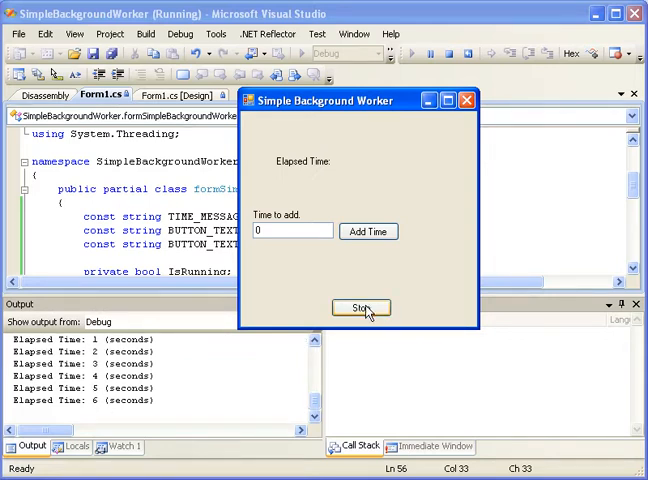
click(361, 307)
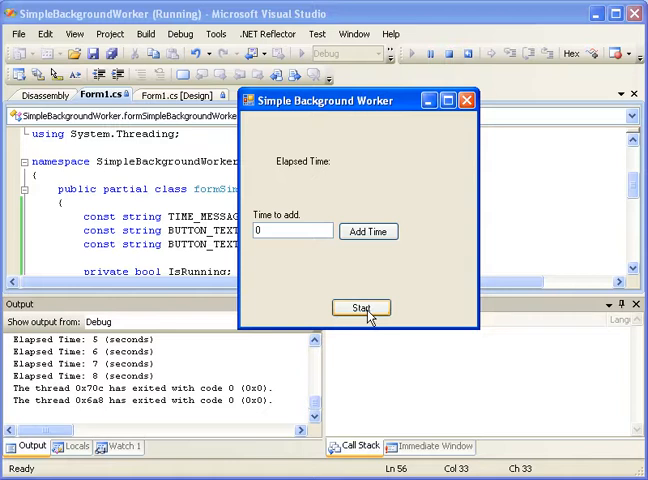
mouse_move(463, 100)
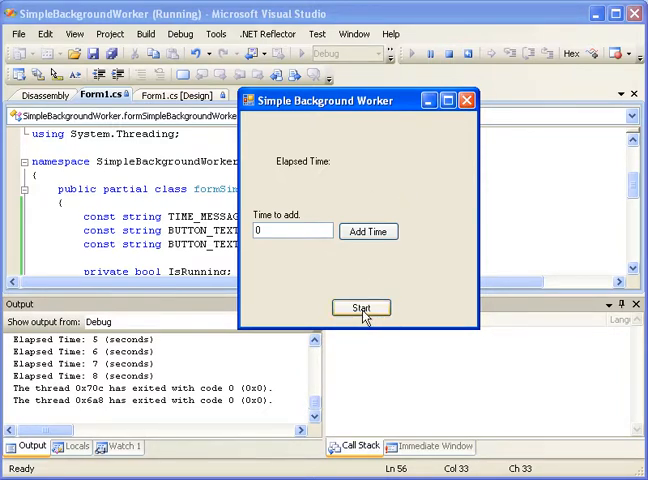
click(361, 307)
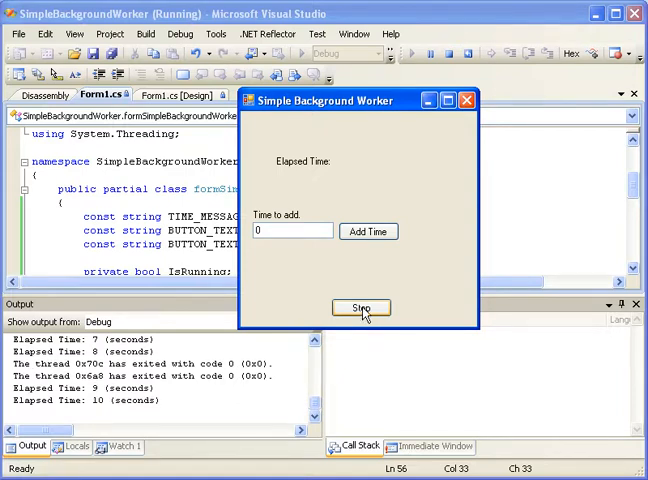
click(361, 307)
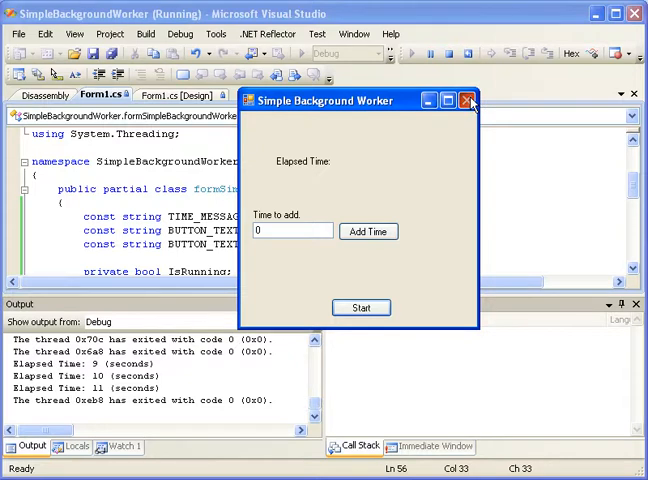
click(470, 100)
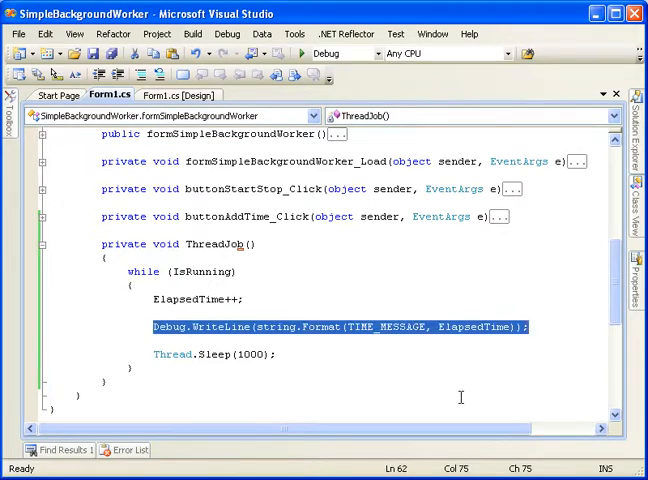
- Clear the code selection and switch to the Form1.cs [Design] view
click(300, 354)
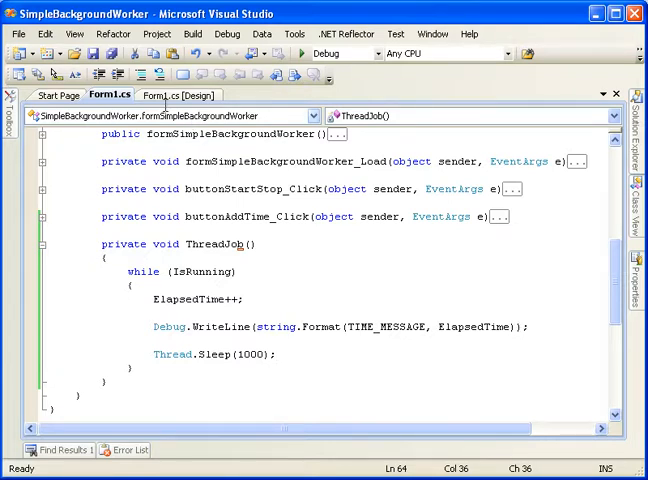
click(181, 94)
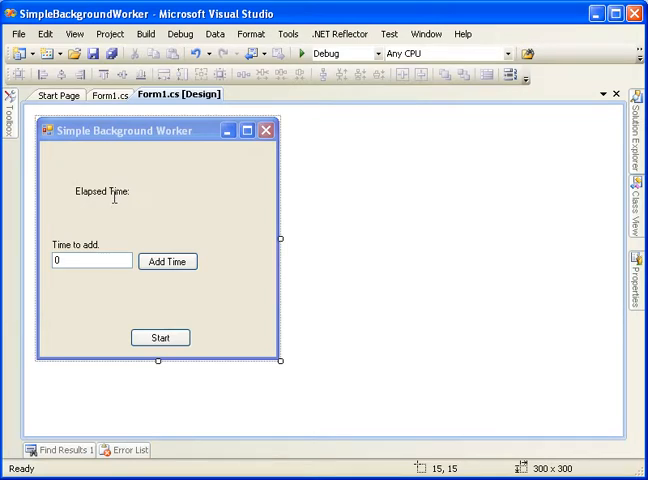
mouse_move(176, 193)
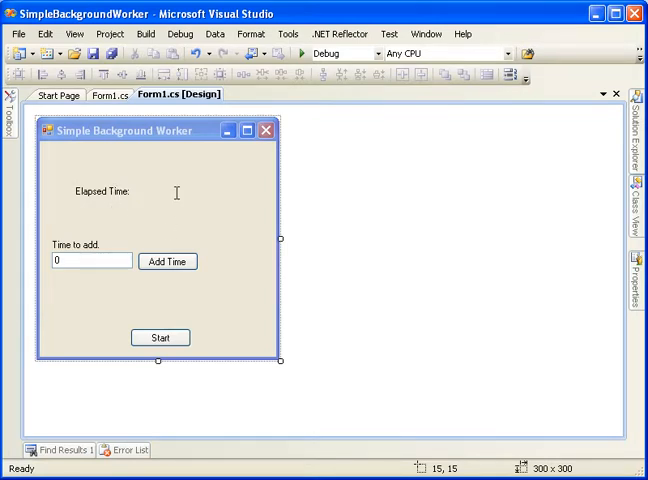